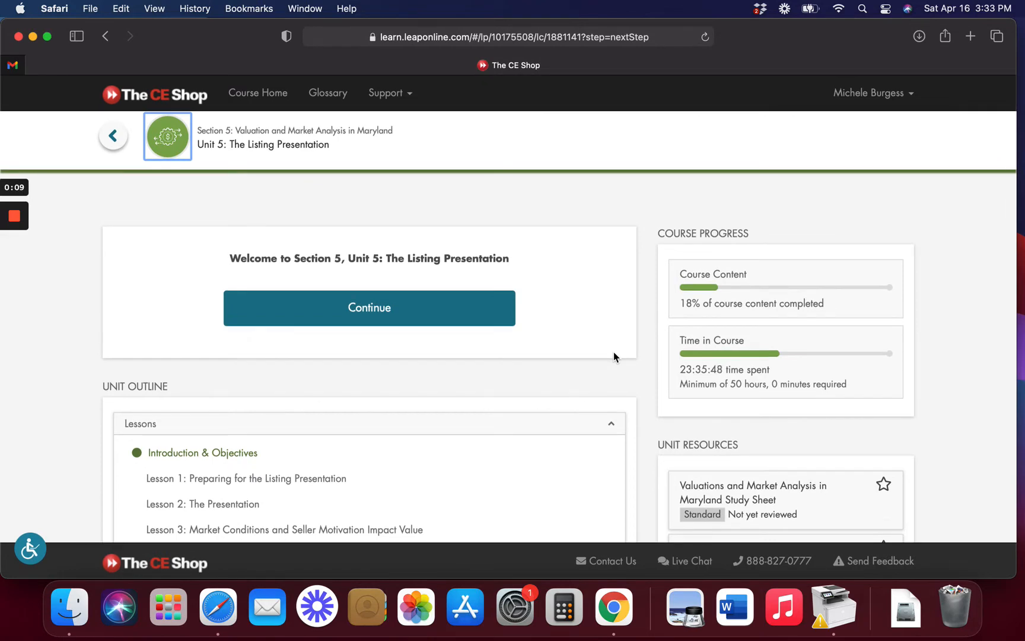
Step: Review the six-lesson Unit 5 outline and continue from the welcome card
scroll("down", 3)
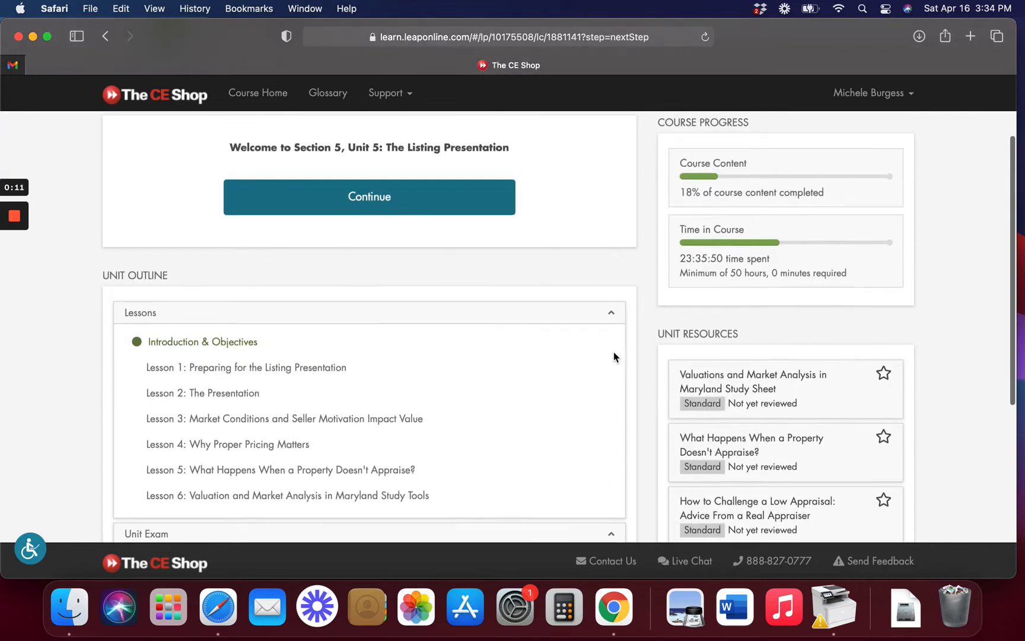
scroll("down", 3)
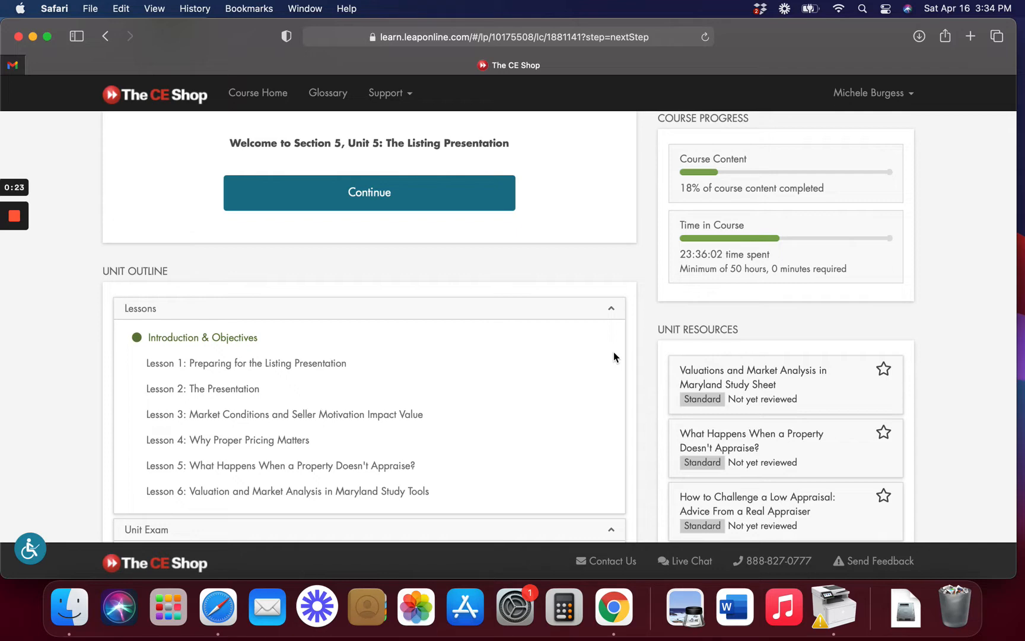
left_click(369, 192)
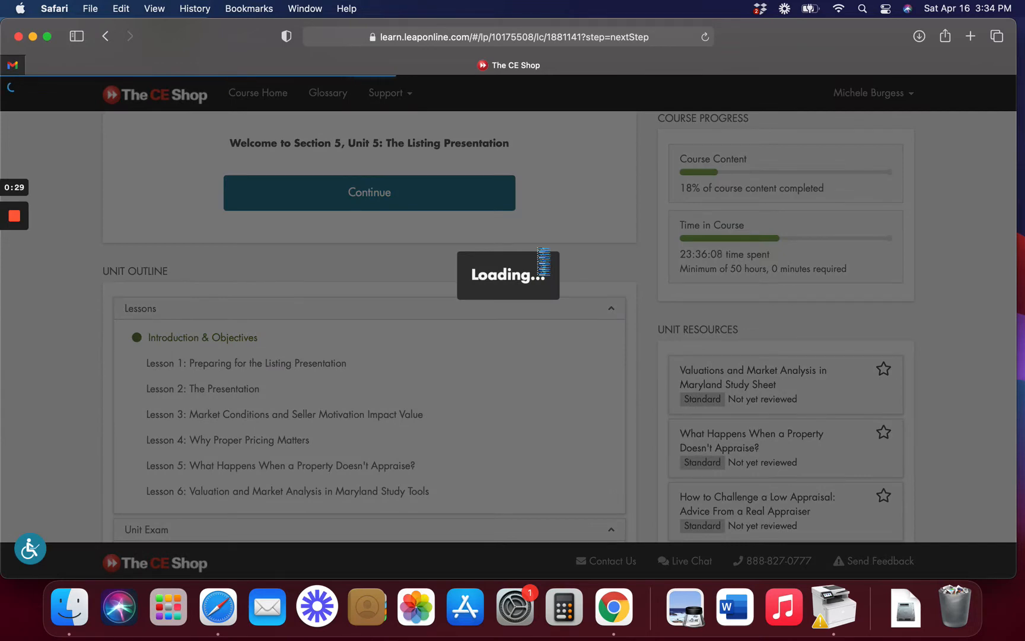
Step: Read the Introduction & Objectives and start Lesson 1: Preparing for the Listing Presentation
left_click(369, 192)
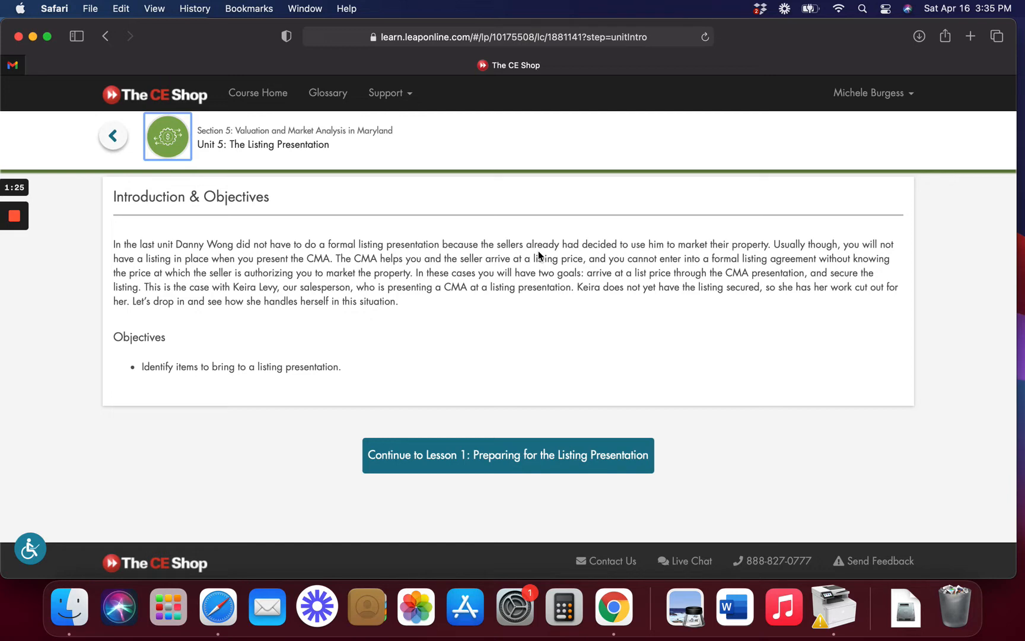
left_click(507, 455)
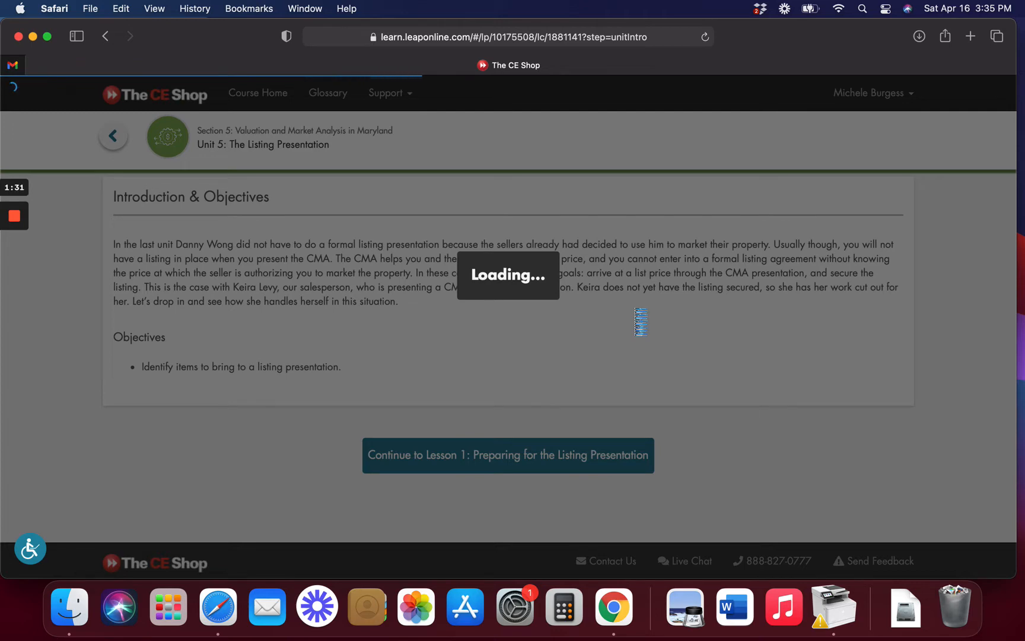
Step: Let Lesson 1 load and read page 1, 'Keira Prepares for the Listing Presentation'
left_click(508, 455)
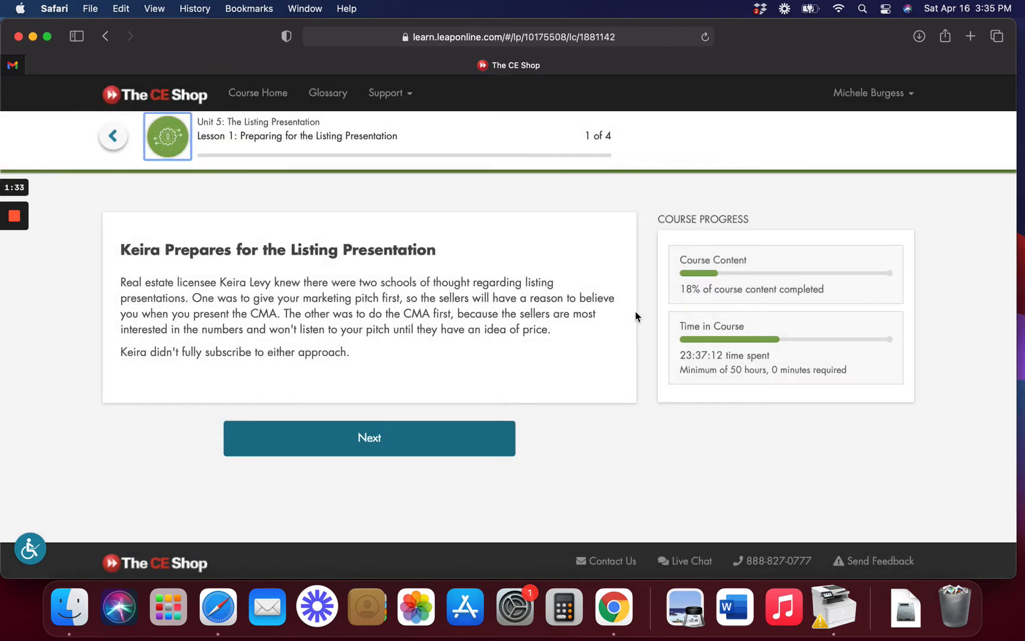
mouse_move(603, 361)
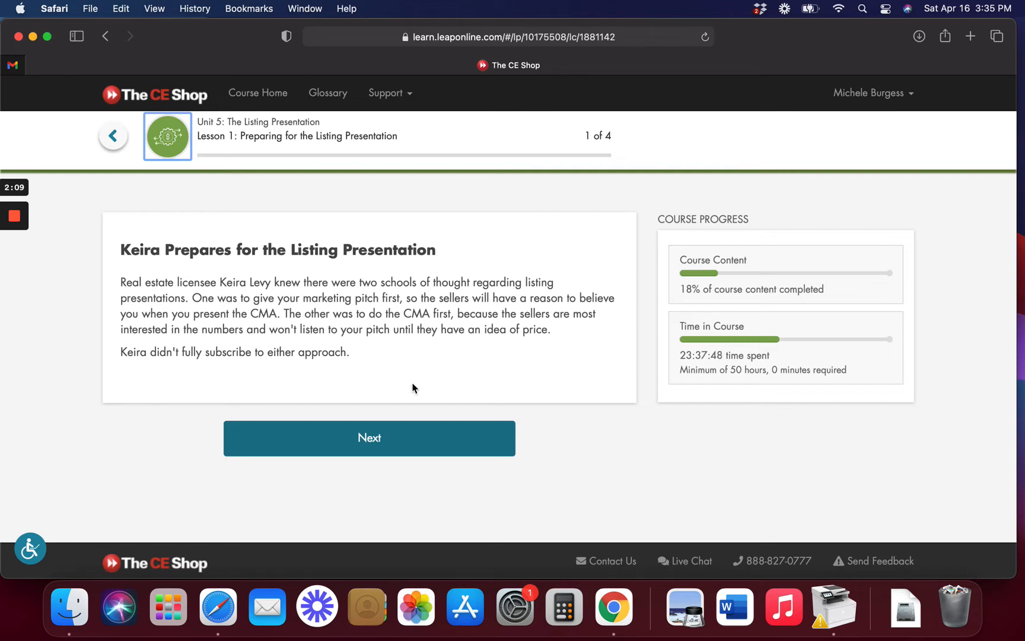
Step: Go to page 2 and answer the 'Always a Factor' question with Price
left_click(369, 437)
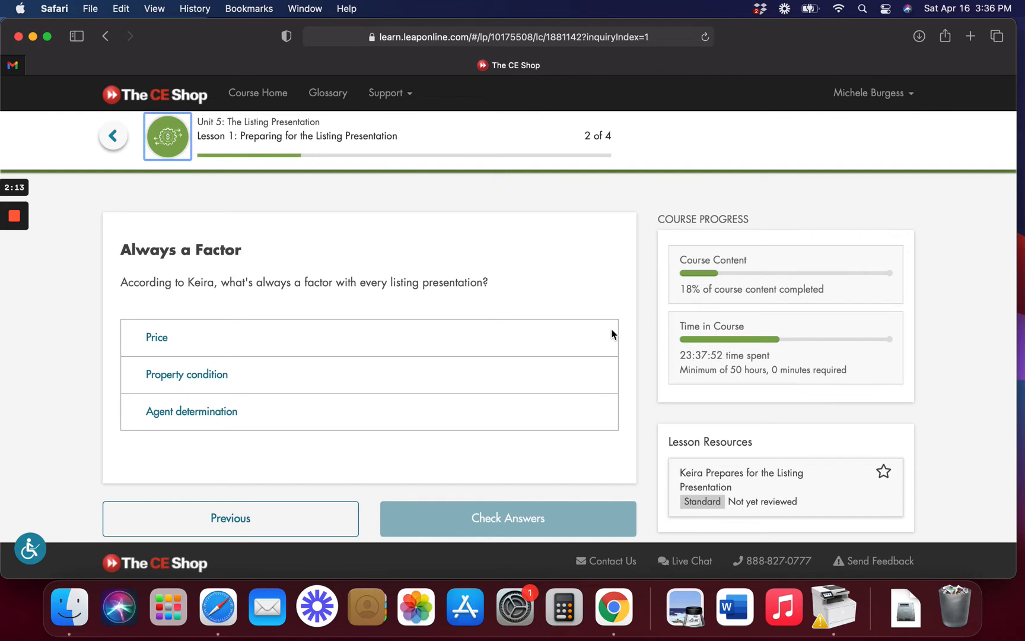
scroll("down", 3)
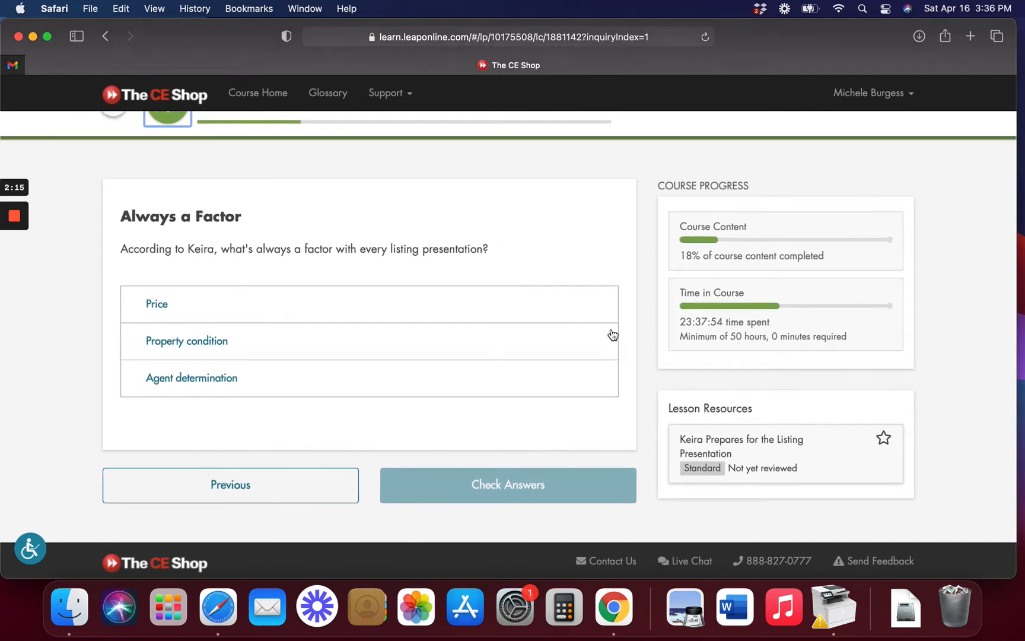
left_click(157, 303)
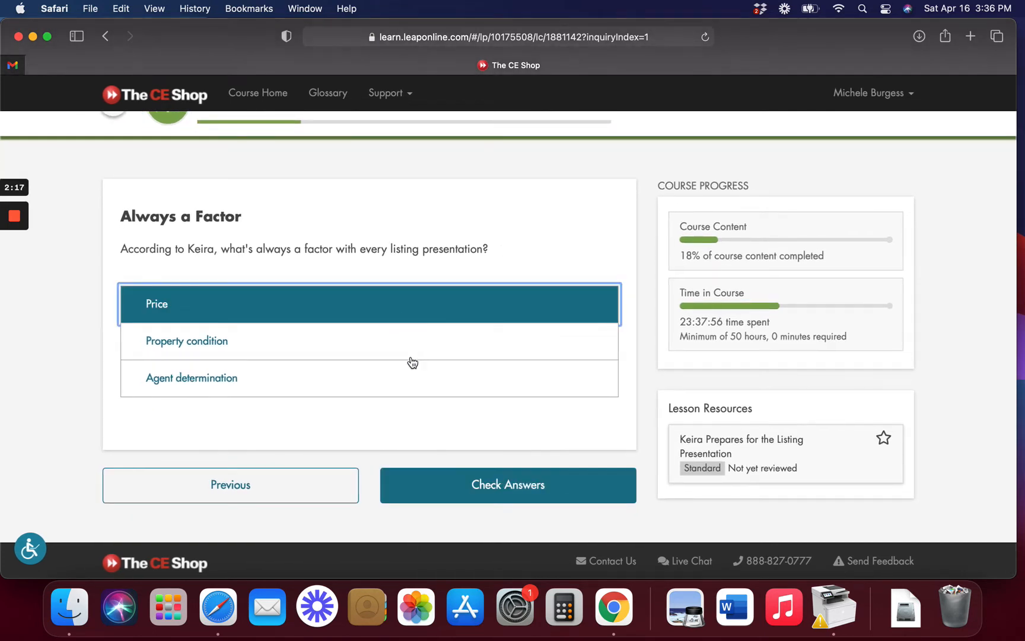
left_click(508, 485)
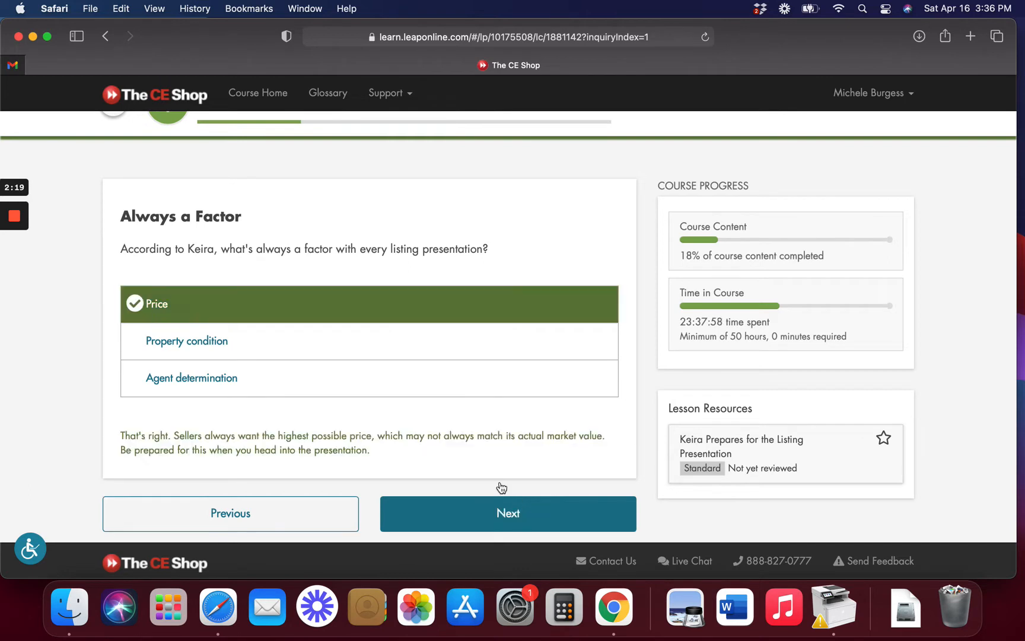
mouse_move(497, 267)
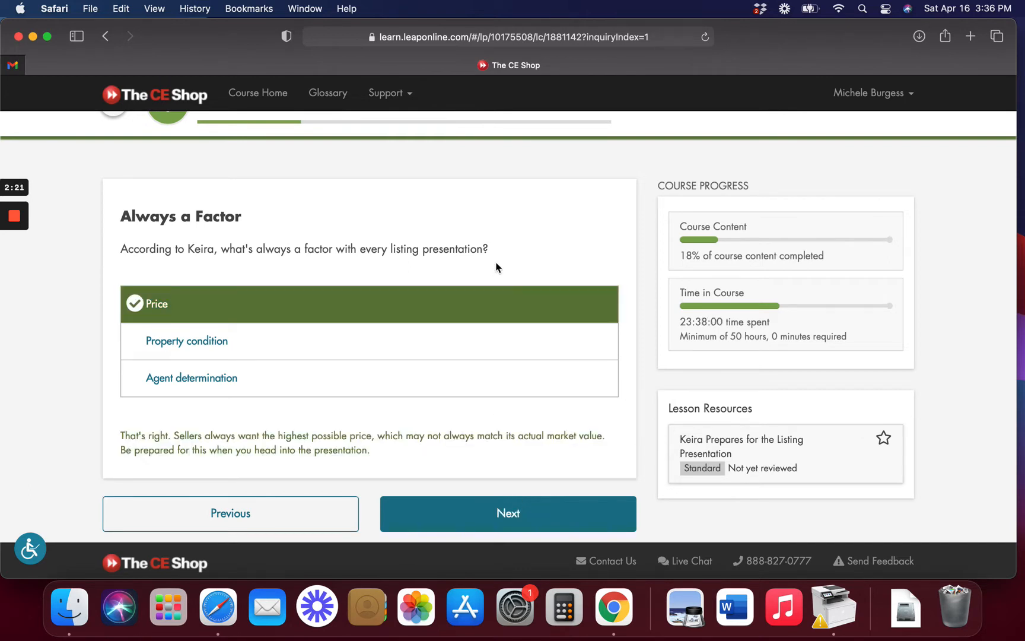
mouse_move(479, 527)
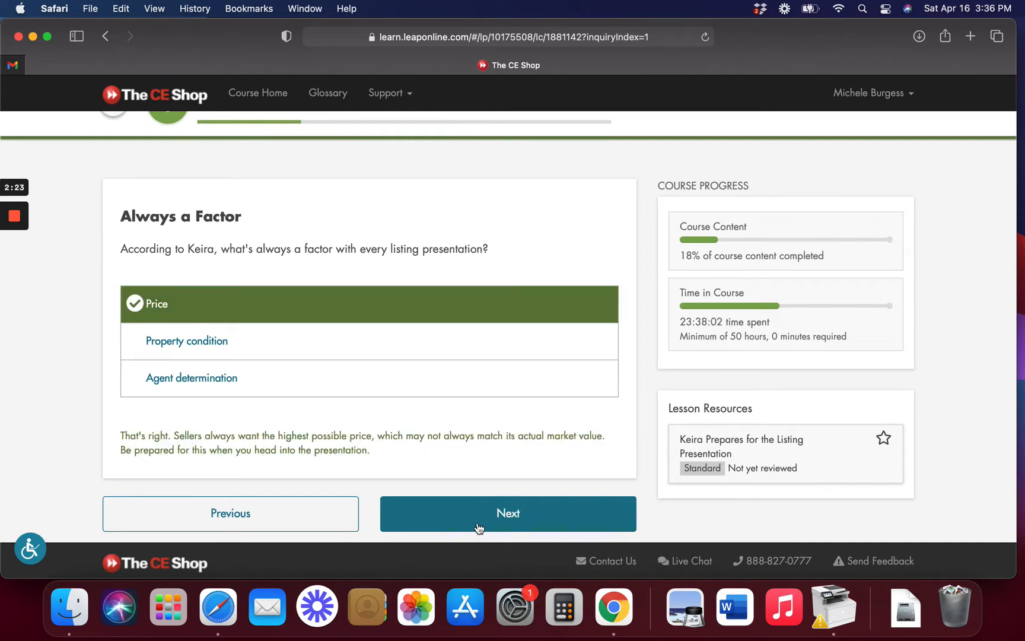
left_click(508, 513)
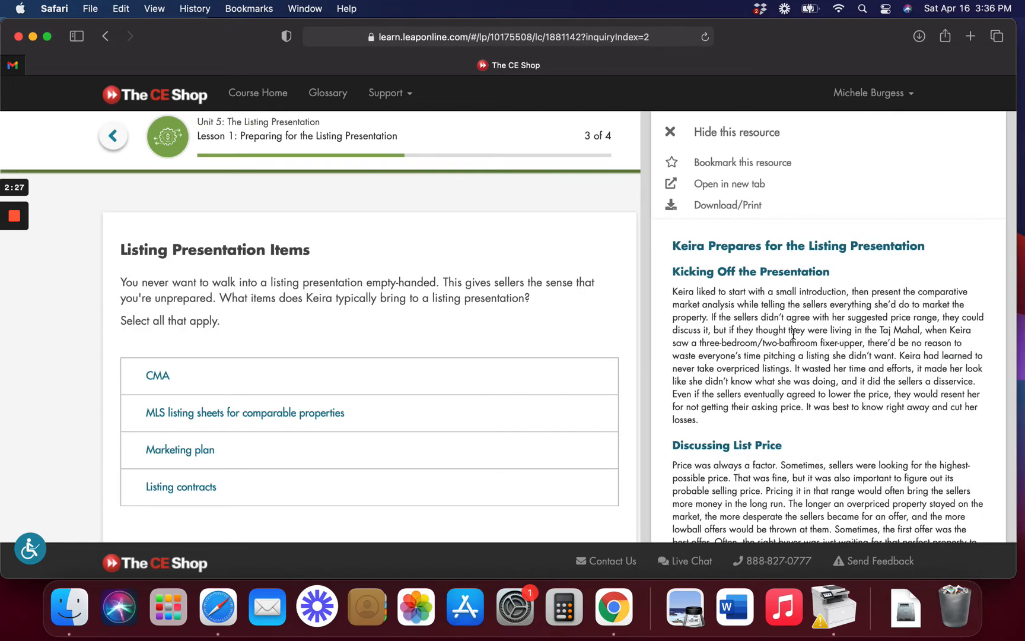
scroll("down", 3)
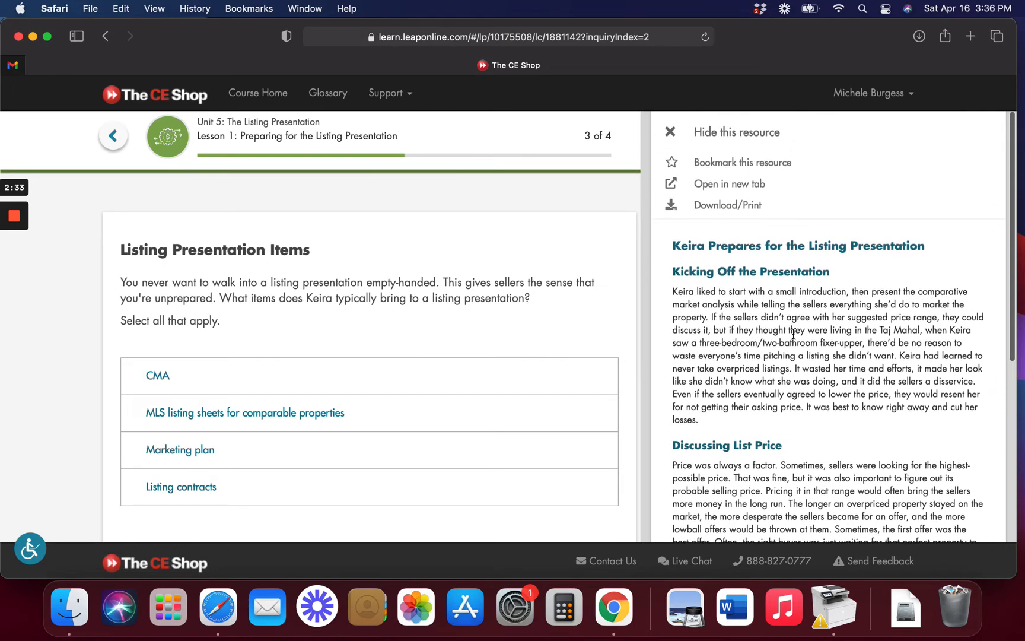
scroll("down", 3)
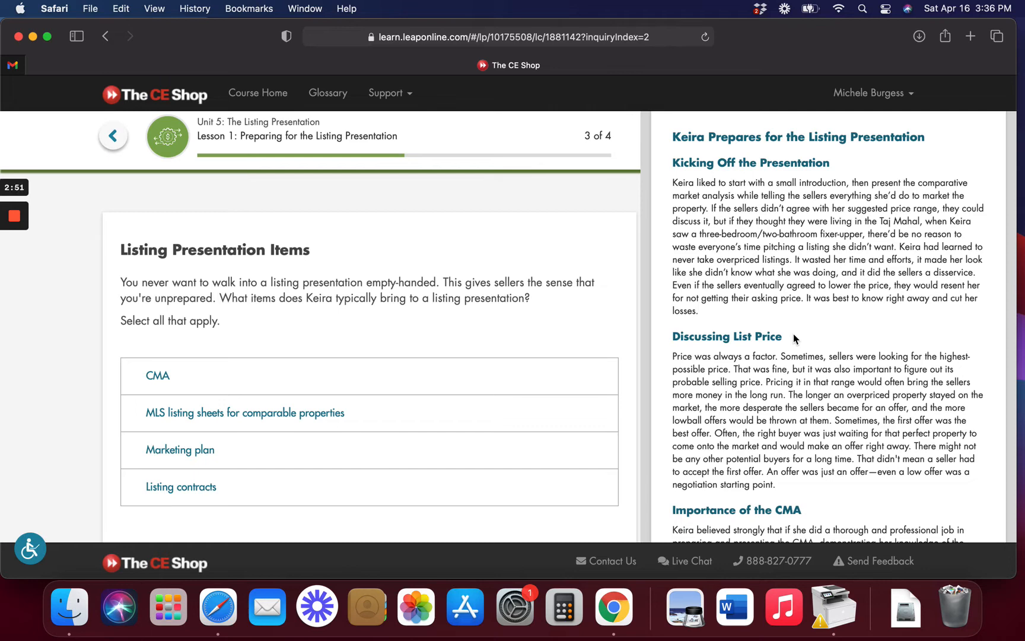
mouse_move(926, 127)
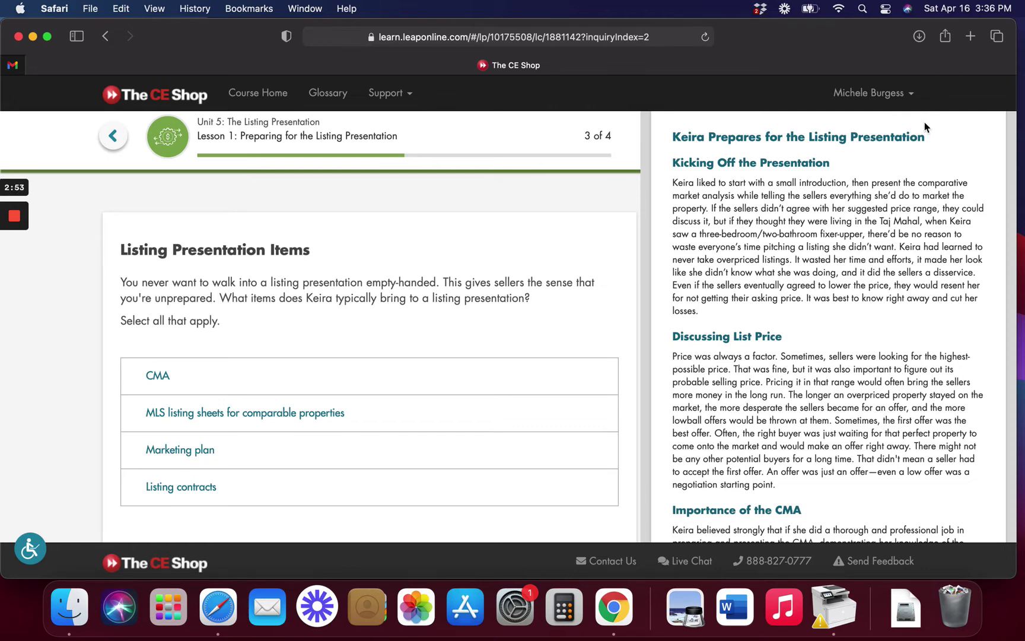
mouse_move(817, 157)
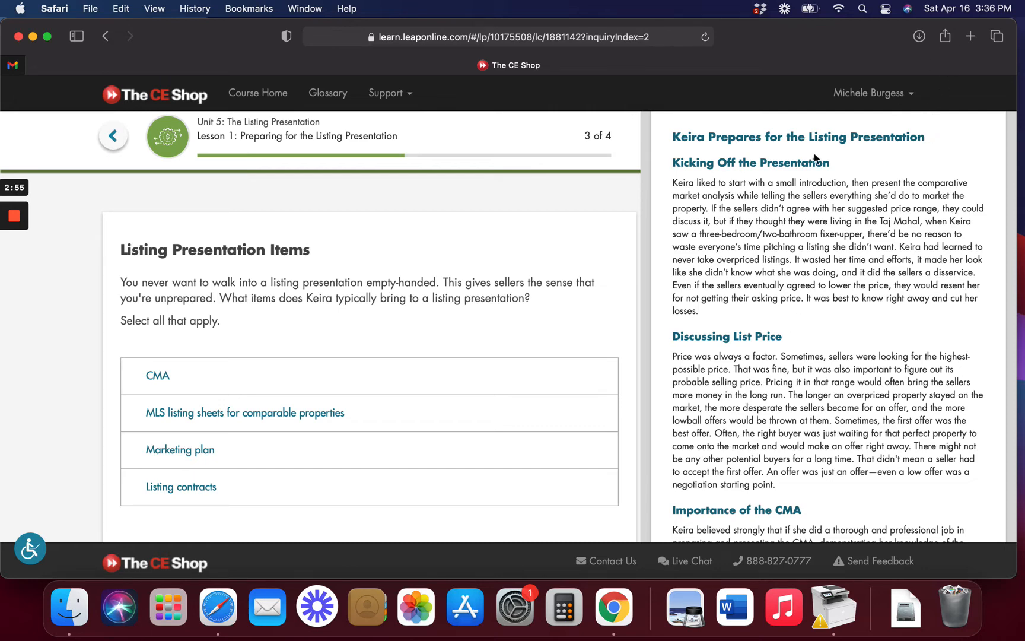
mouse_move(795, 283)
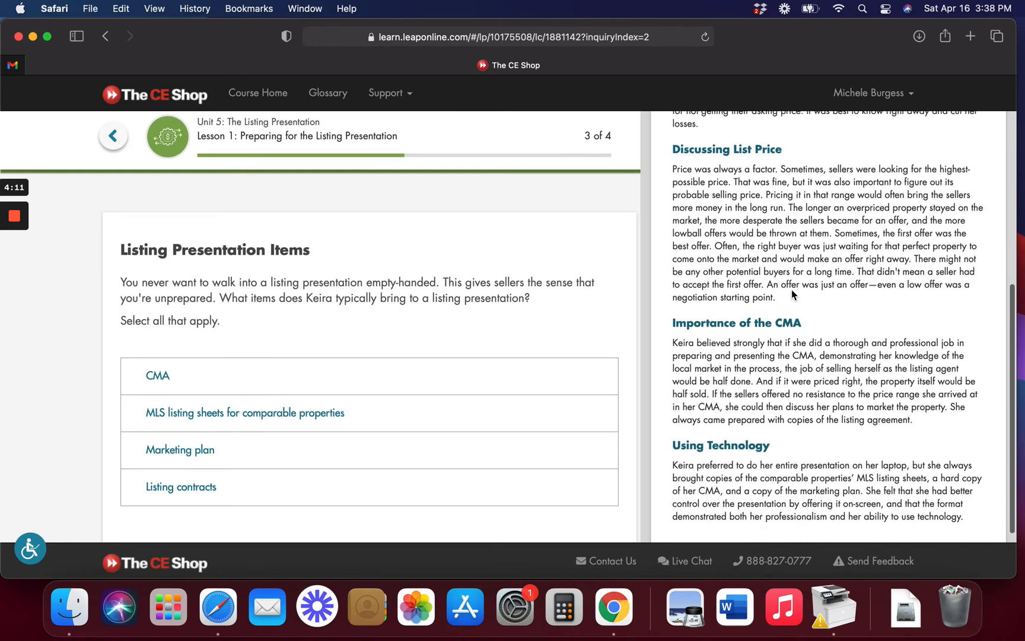
scroll("down", 3)
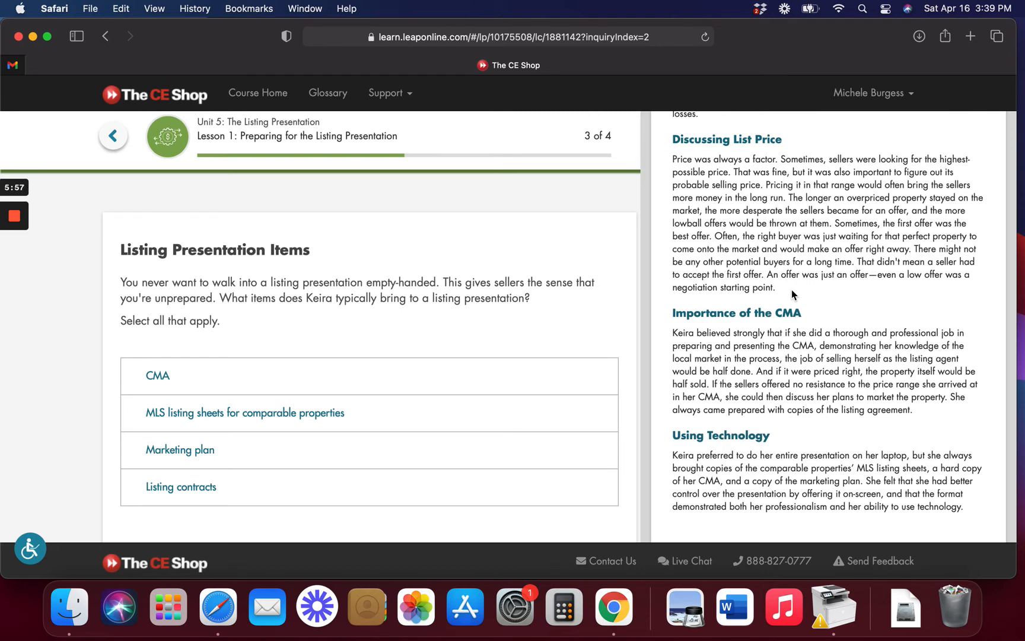
scroll("down", 3)
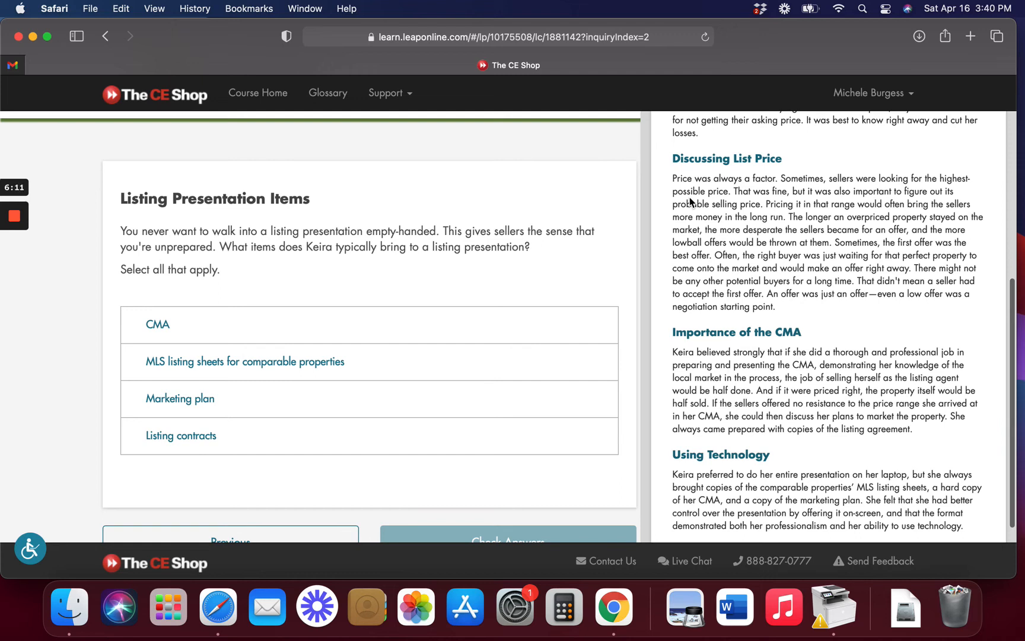
mouse_move(354, 273)
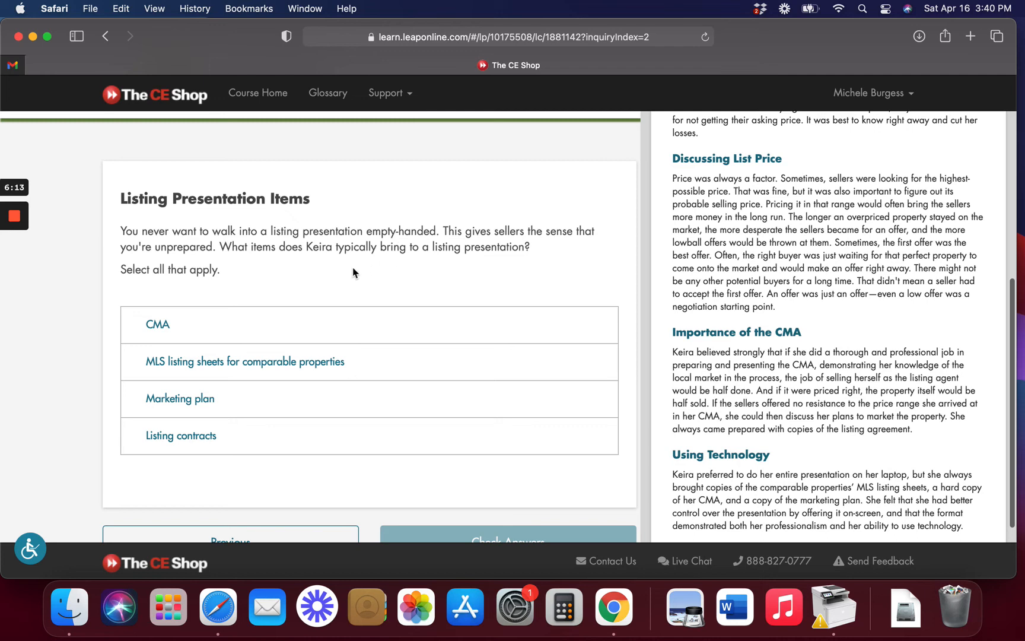
mouse_move(333, 246)
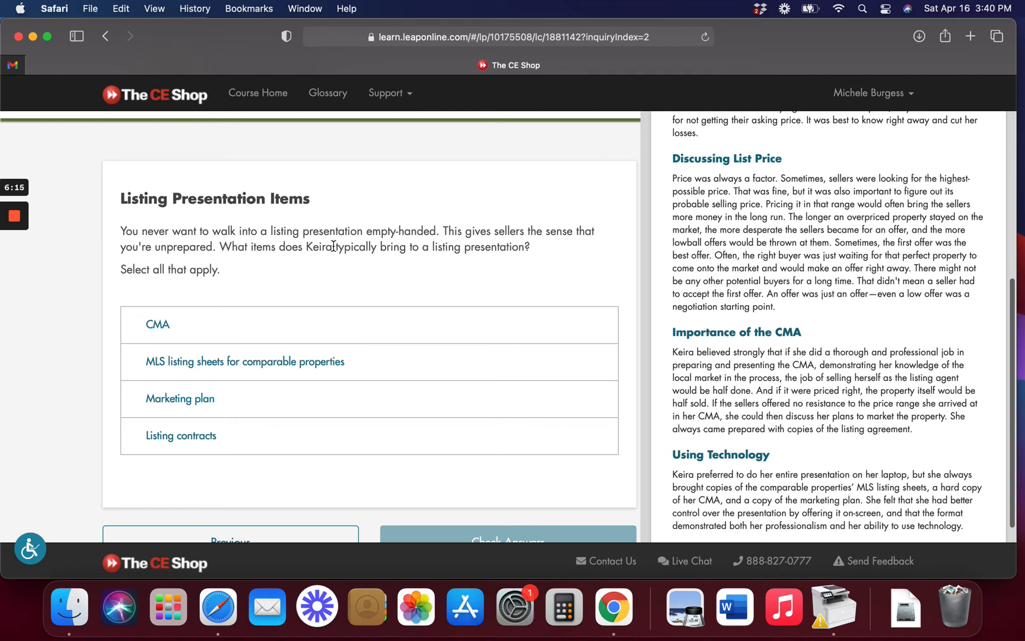
Step: Submit CMA, MLS listing sheets, Marketing plan and Listing contracts as presentation items
double_click(317, 247)
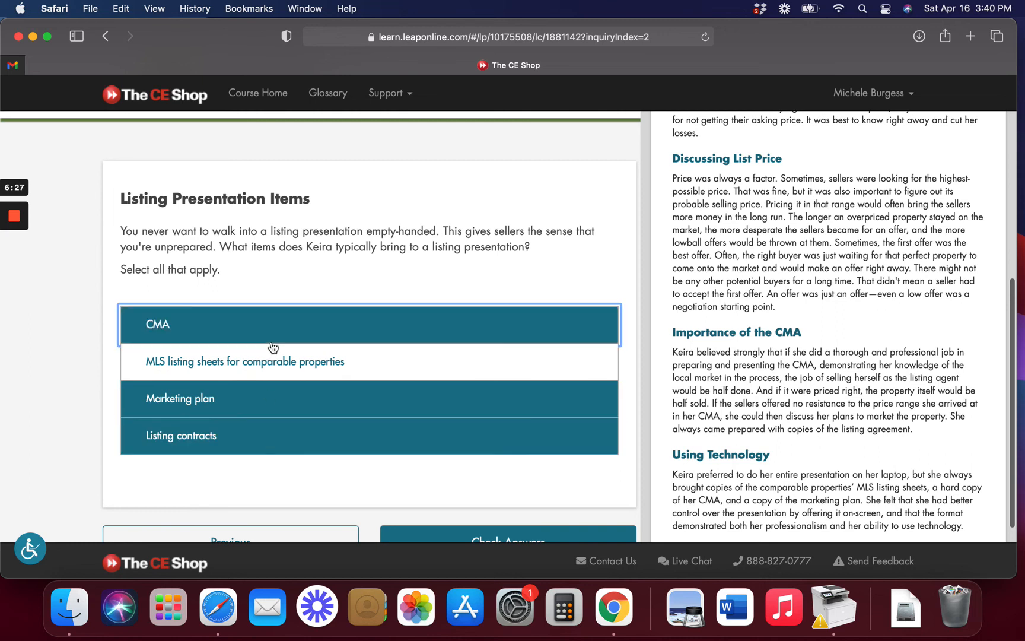
scroll("down", 3)
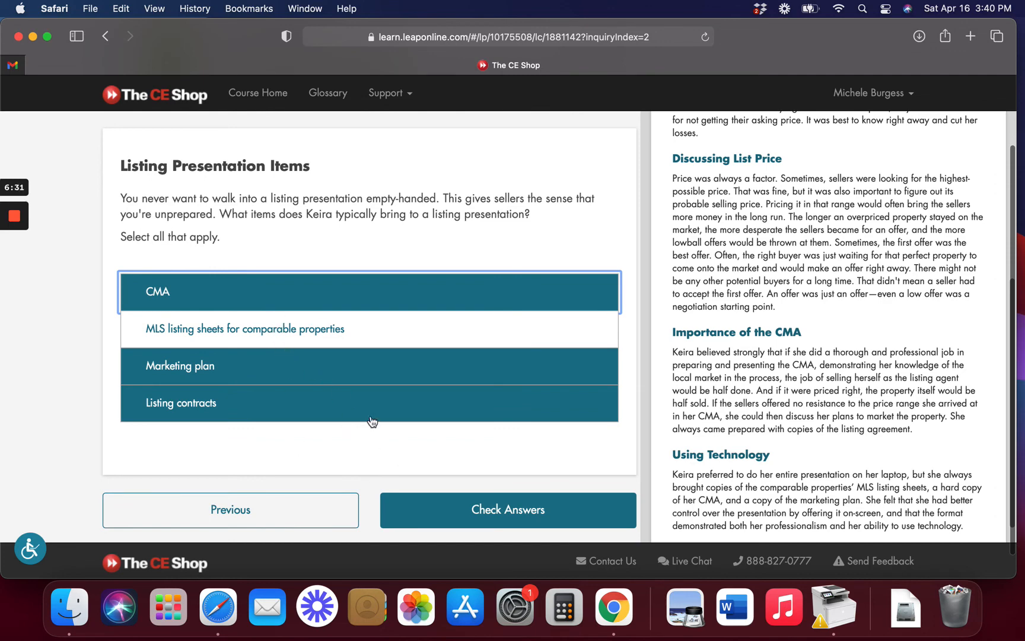
left_click(508, 509)
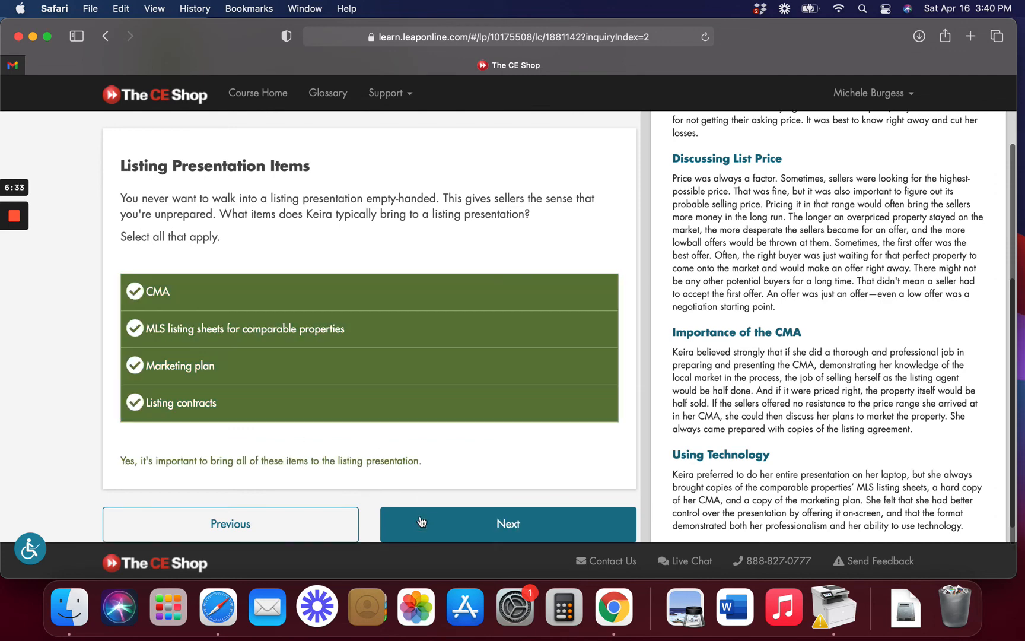
mouse_move(496, 447)
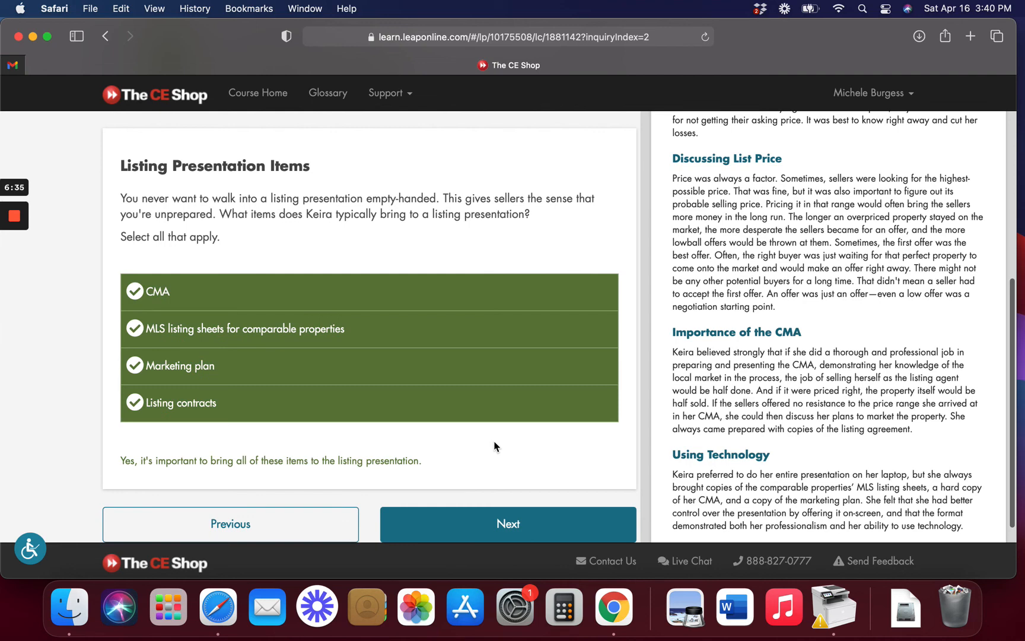
mouse_move(107, 381)
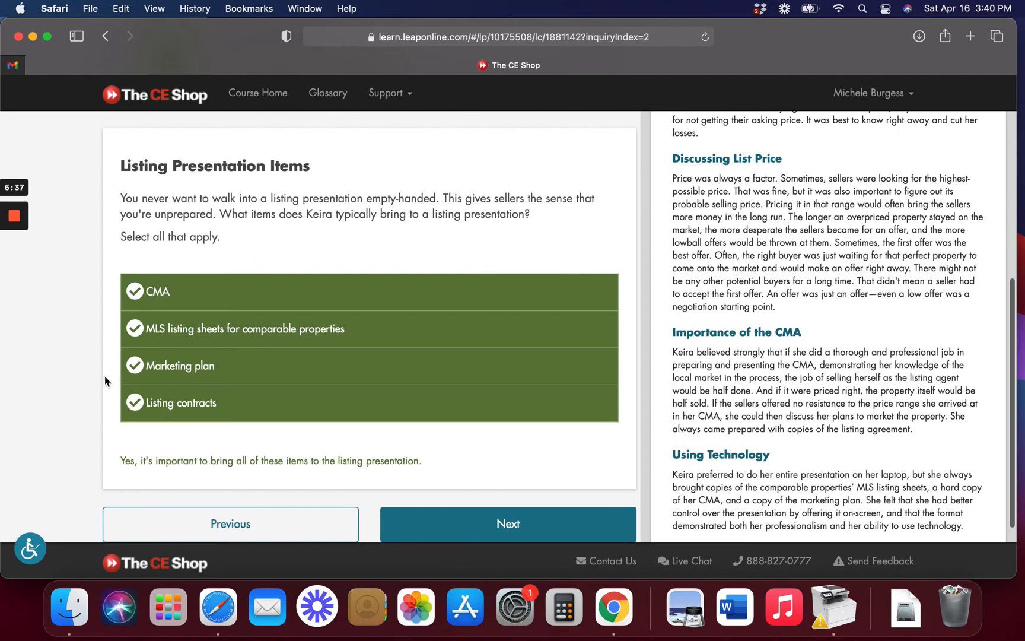
scroll("down", 3)
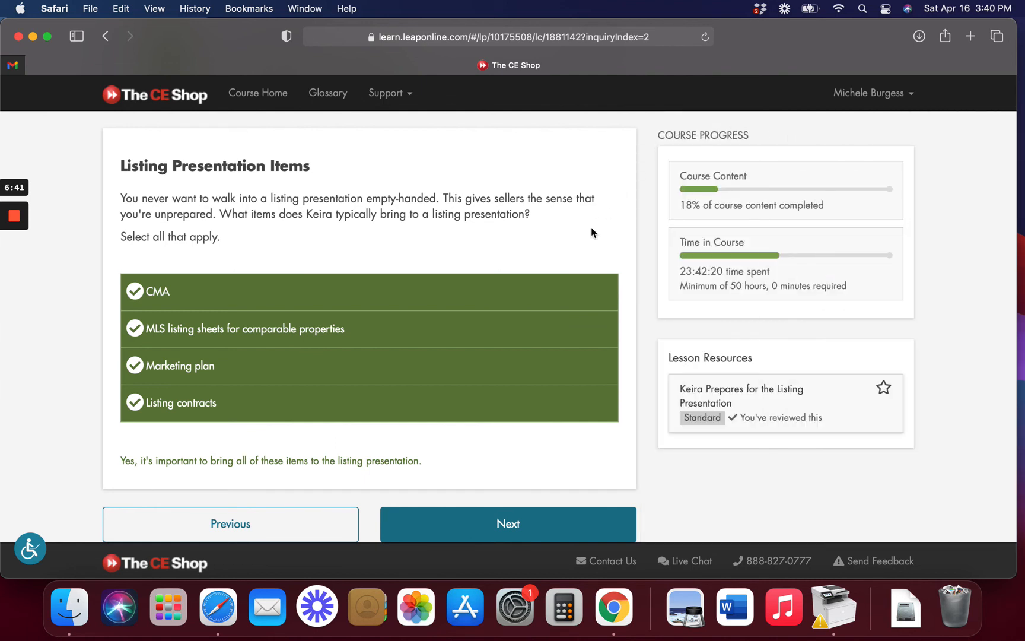
Step: Advance to page 4 of 4, 'Go Get 'Em', and continue onward
scroll("down", 3)
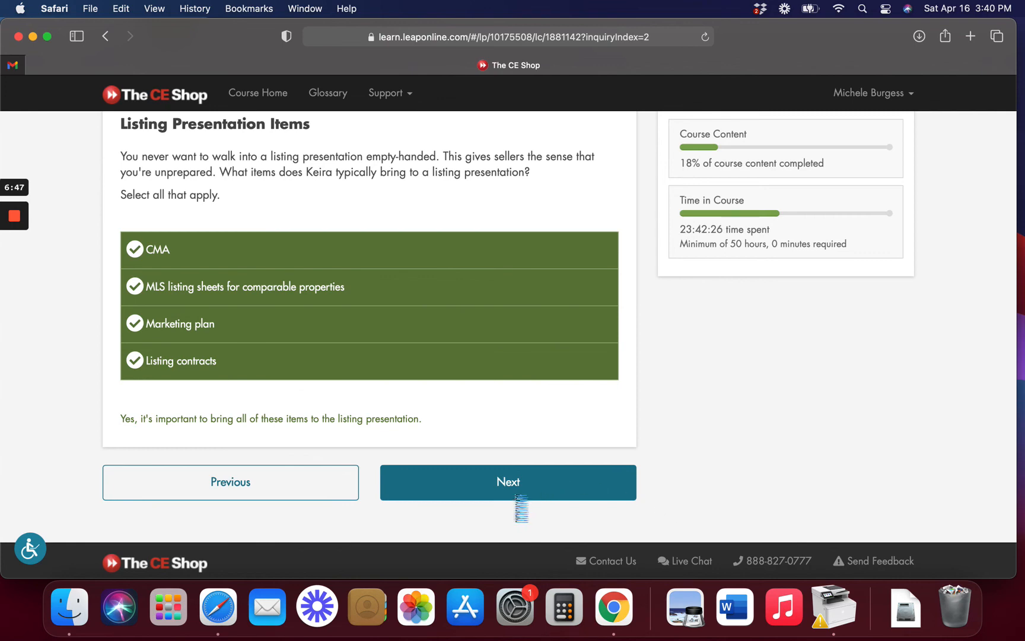
left_click(508, 482)
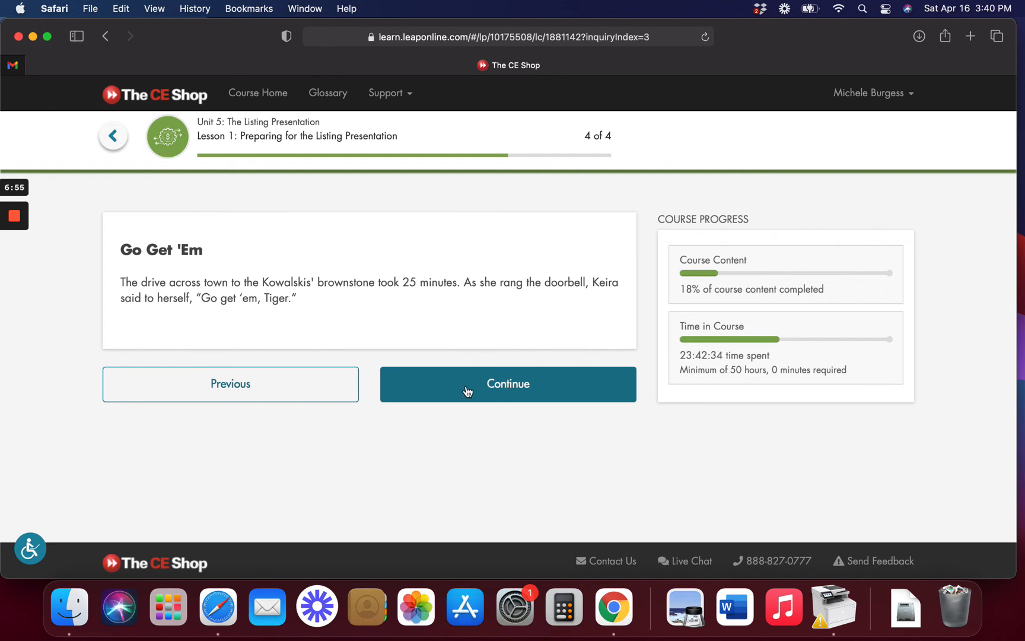
left_click(507, 384)
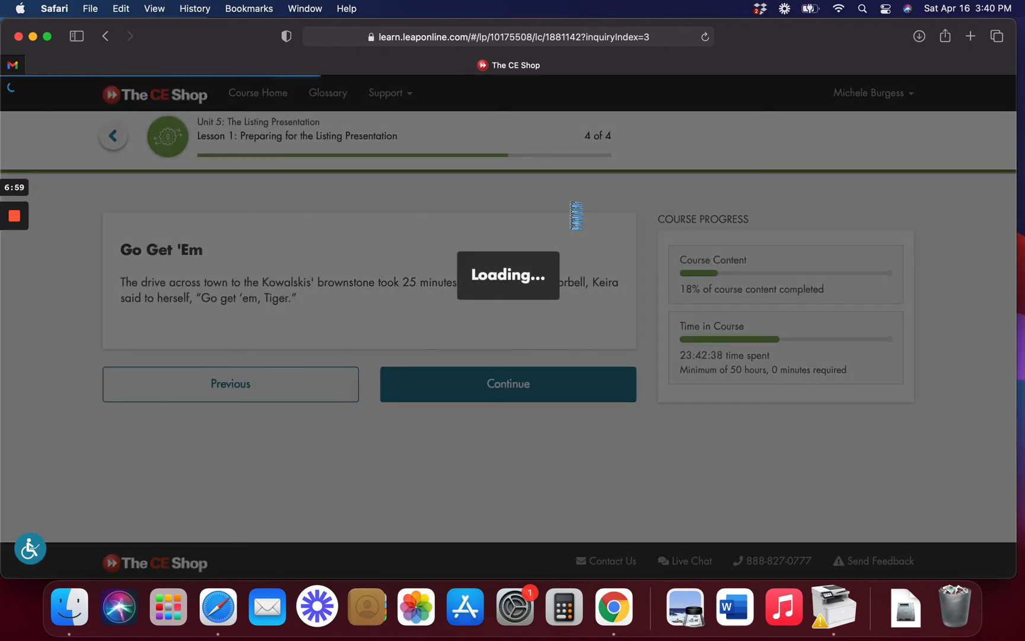
Step: Open the Lesson 1 completion page and scroll to the outline offering Lesson 2: The Presentation
left_click(508, 383)
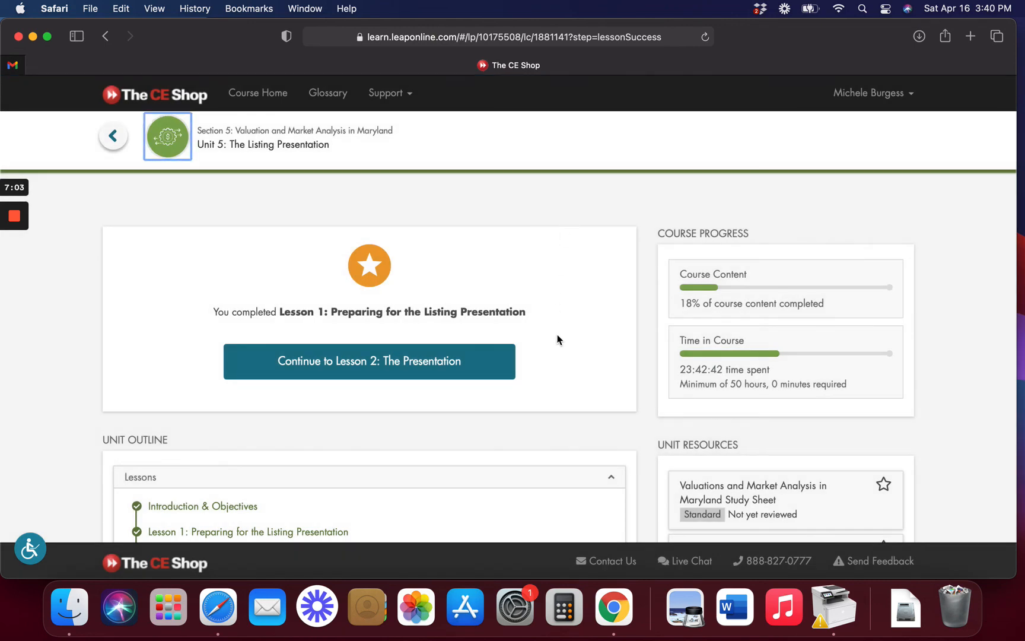
scroll("down", 3)
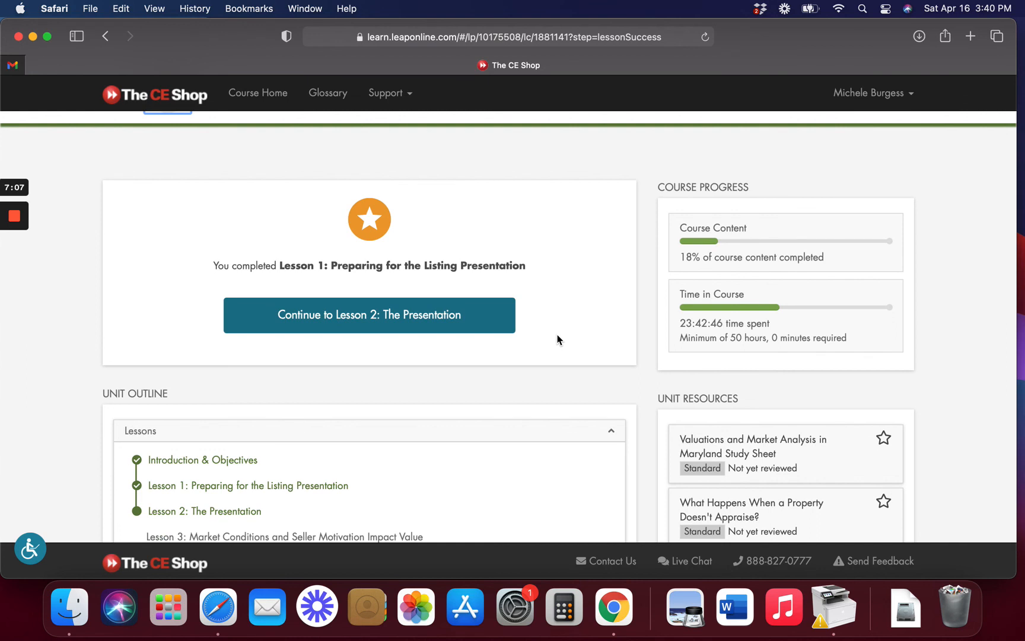
scroll("down", 3)
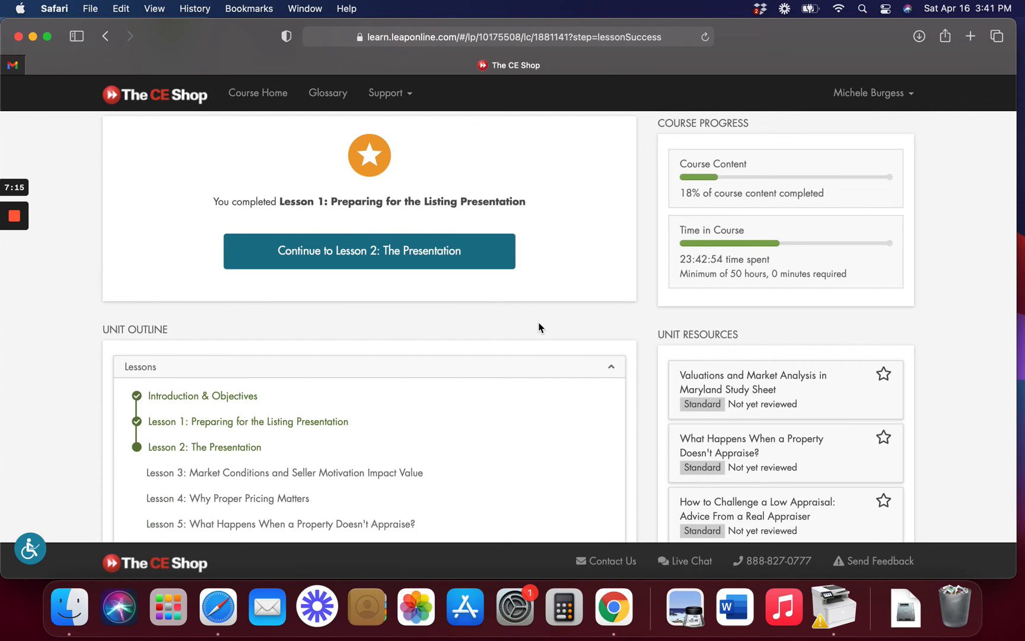
mouse_move(255, 274)
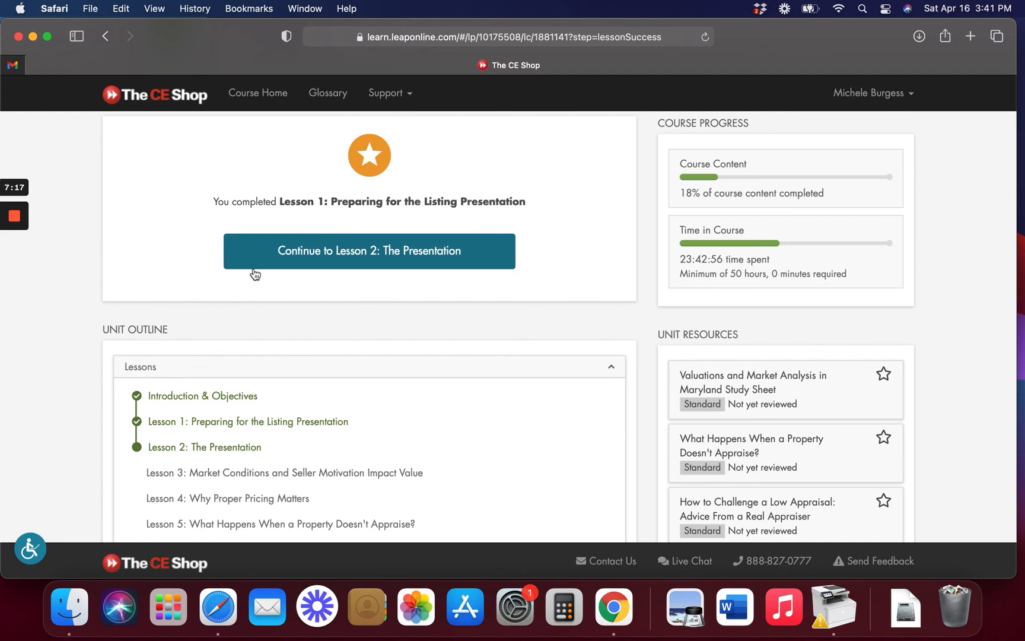